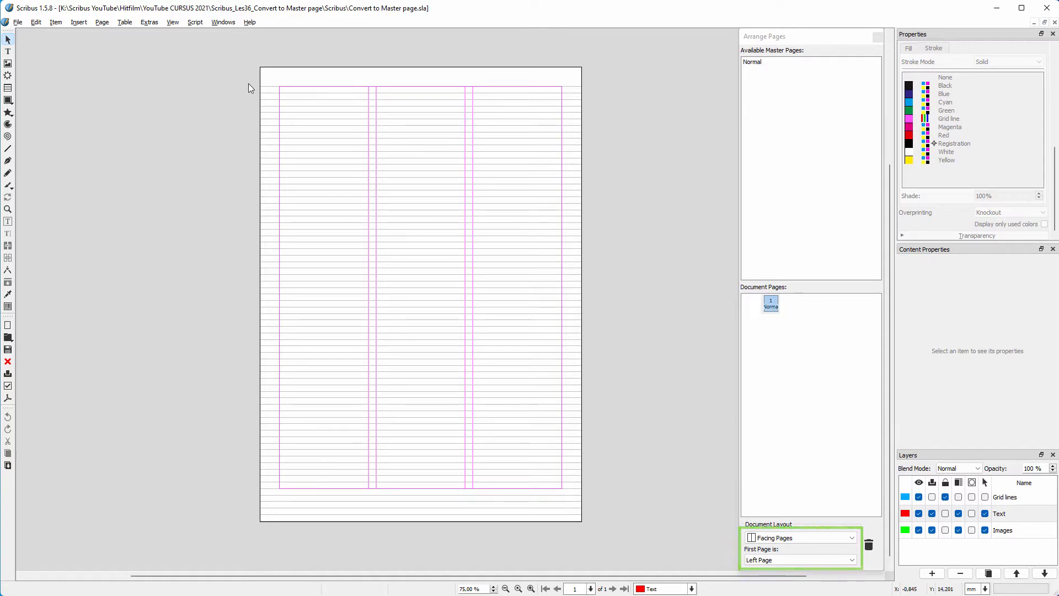
- Convert the current page into a Left Page master page named 'left'
{"action": "left_click", "coordinate": [101, 22]}
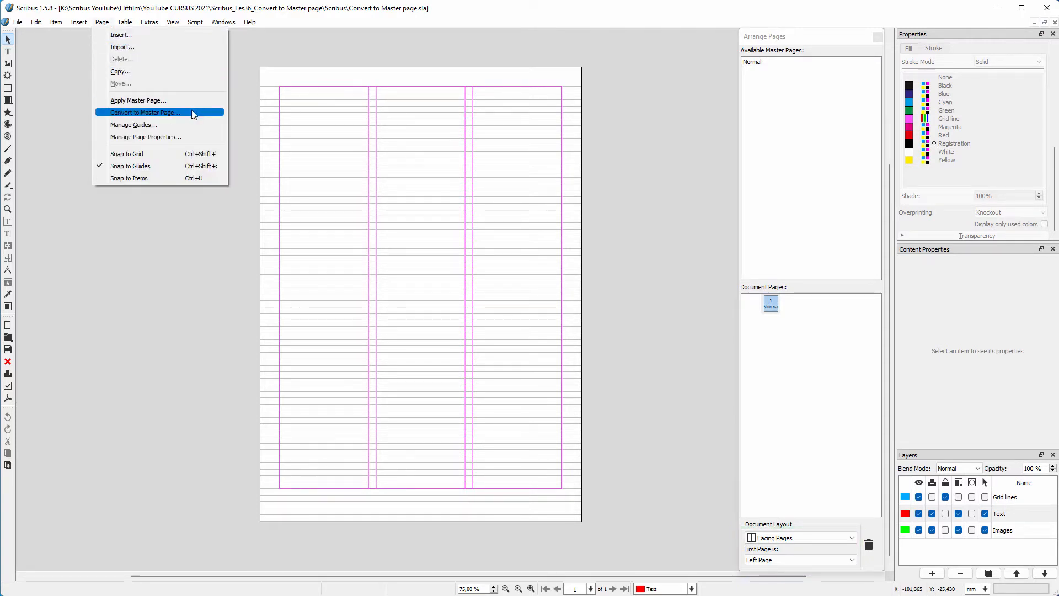
{"action": "left_click", "coordinate": [142, 112]}
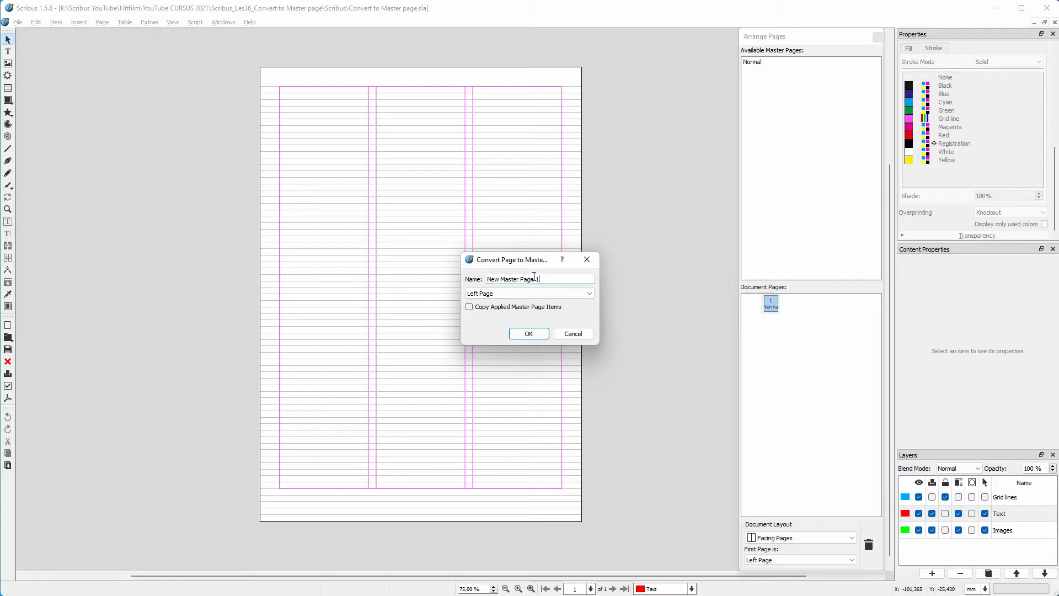
{"action": "type", "text": "left"}
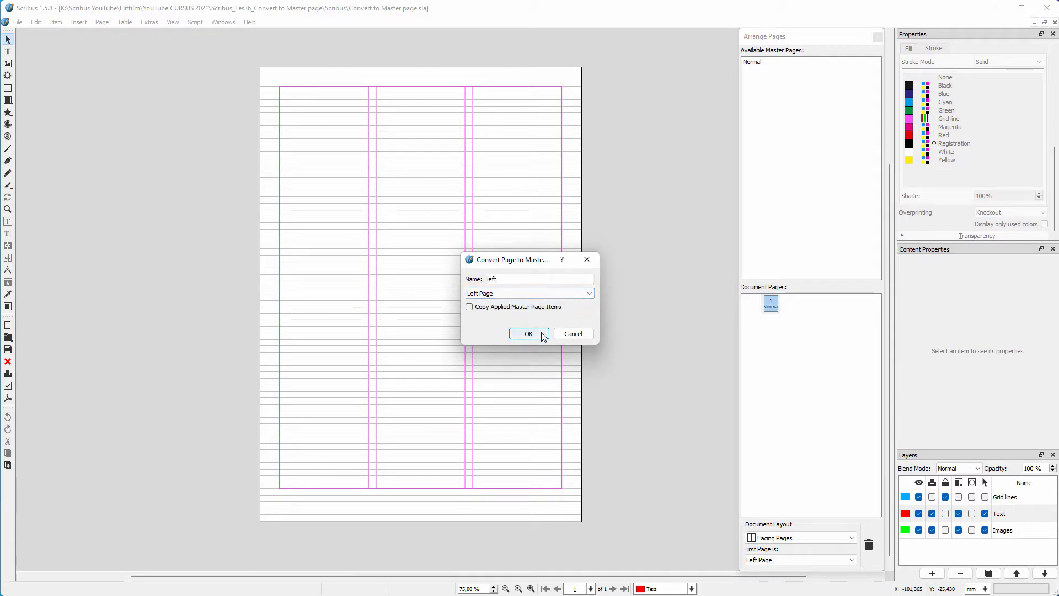
{"action": "left_click", "coordinate": [529, 334]}
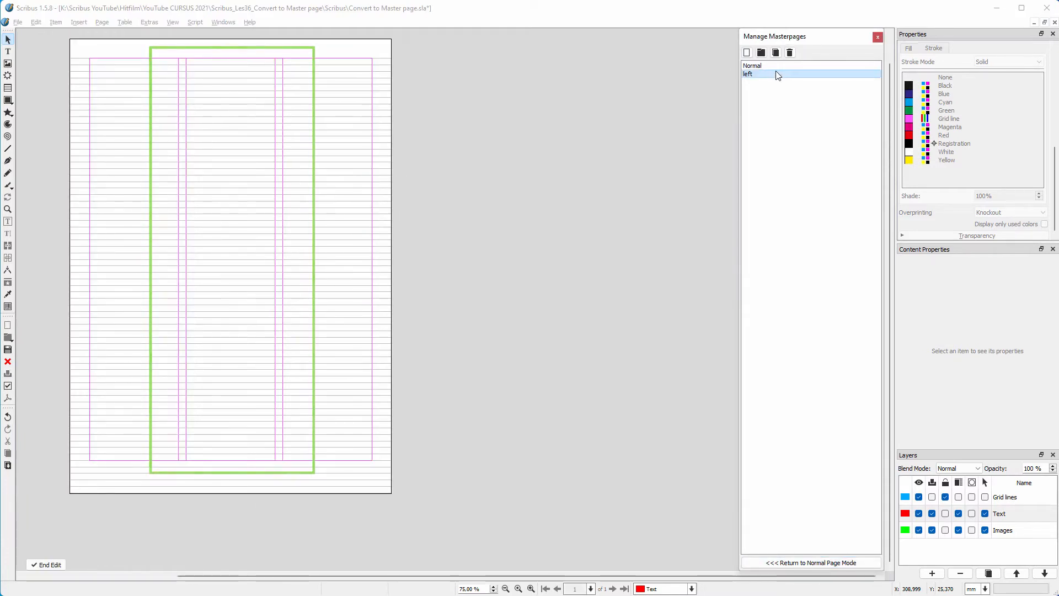
- Create a new master page named 'right' set as a Right Page
{"action": "left_click", "coordinate": [761, 53]}
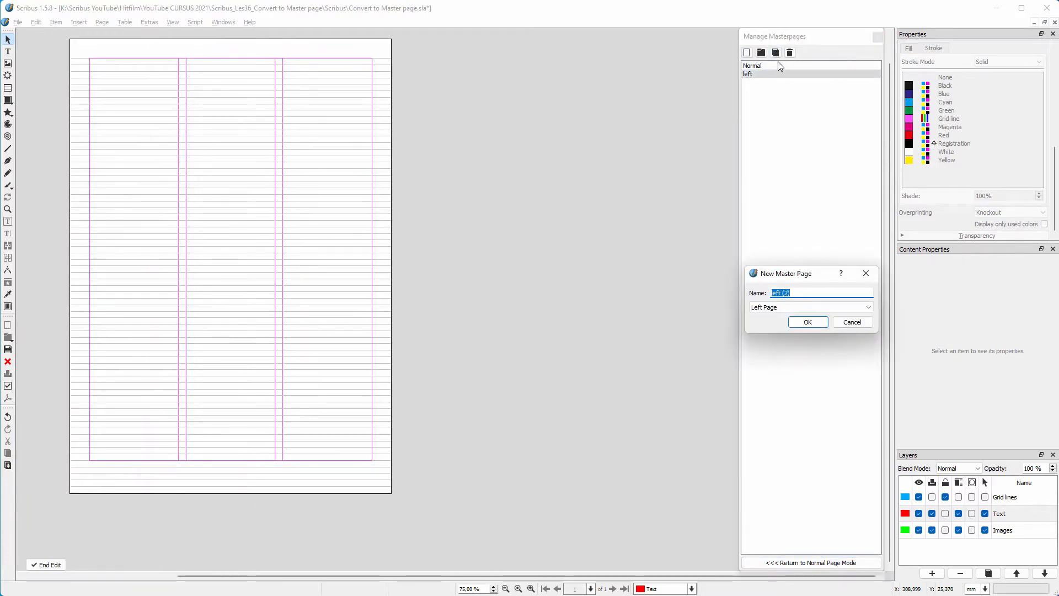
{"action": "type", "text": "right"}
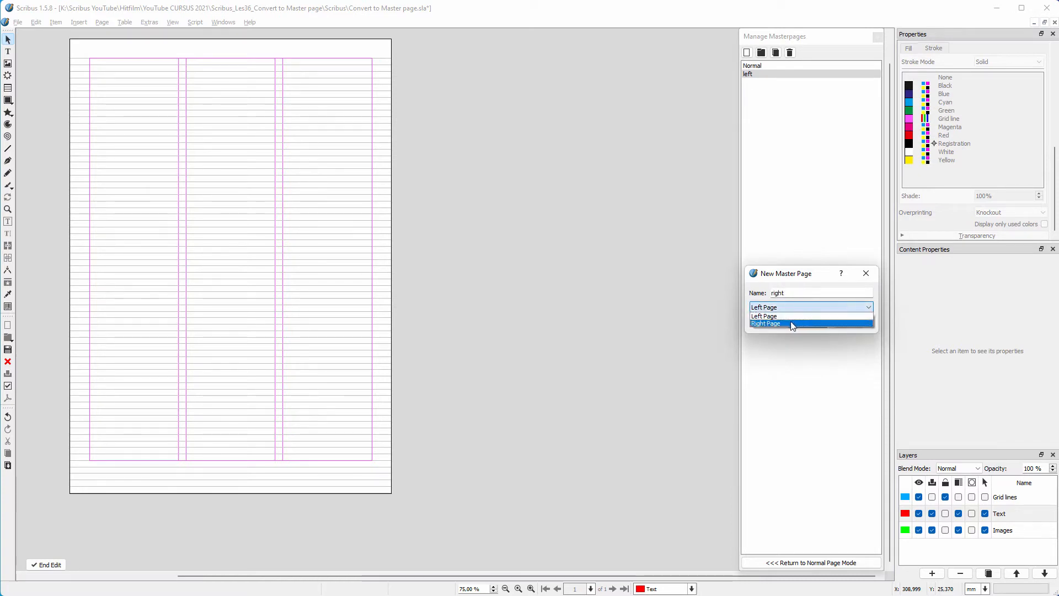
{"action": "left_click", "coordinate": [767, 323]}
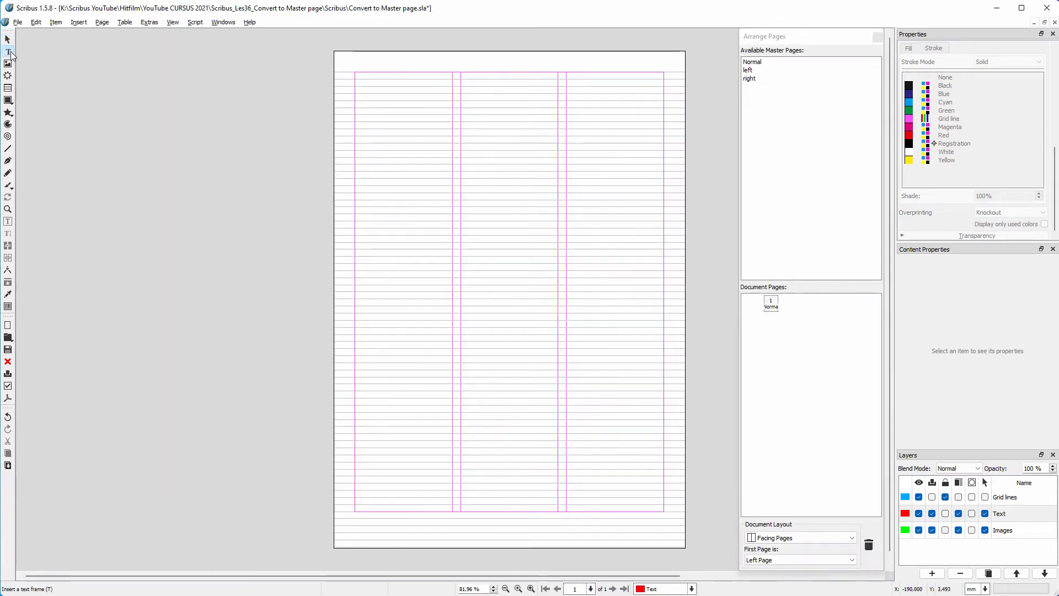
- Draw a text frame over the right column and link it into the column text flow
{"action": "left_click_drag", "start_coordinate": [356, 74], "coordinate": [456, 512]}
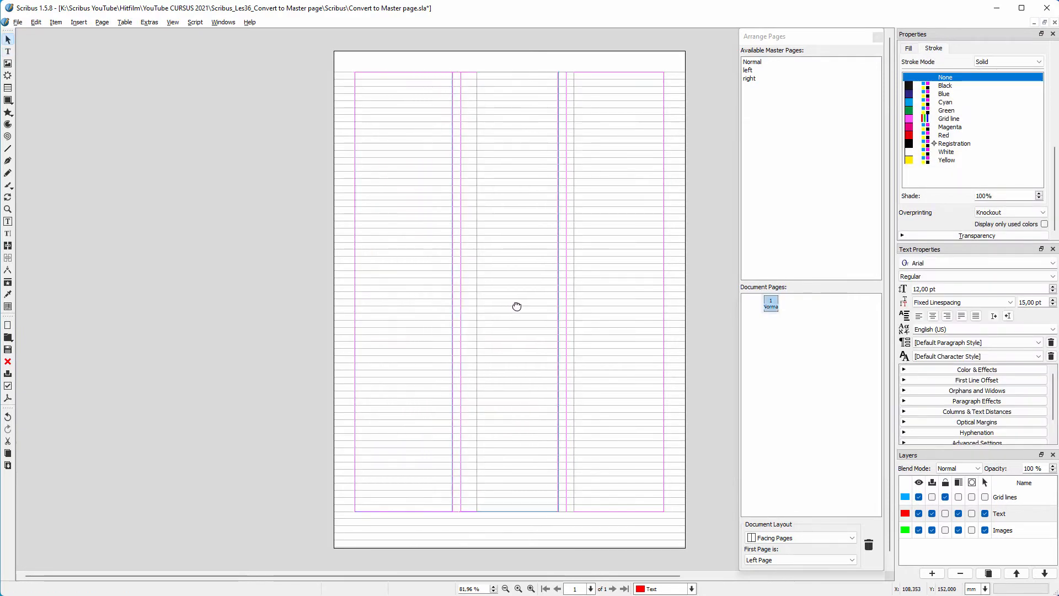
{"action": "left_click", "coordinate": [402, 291]}
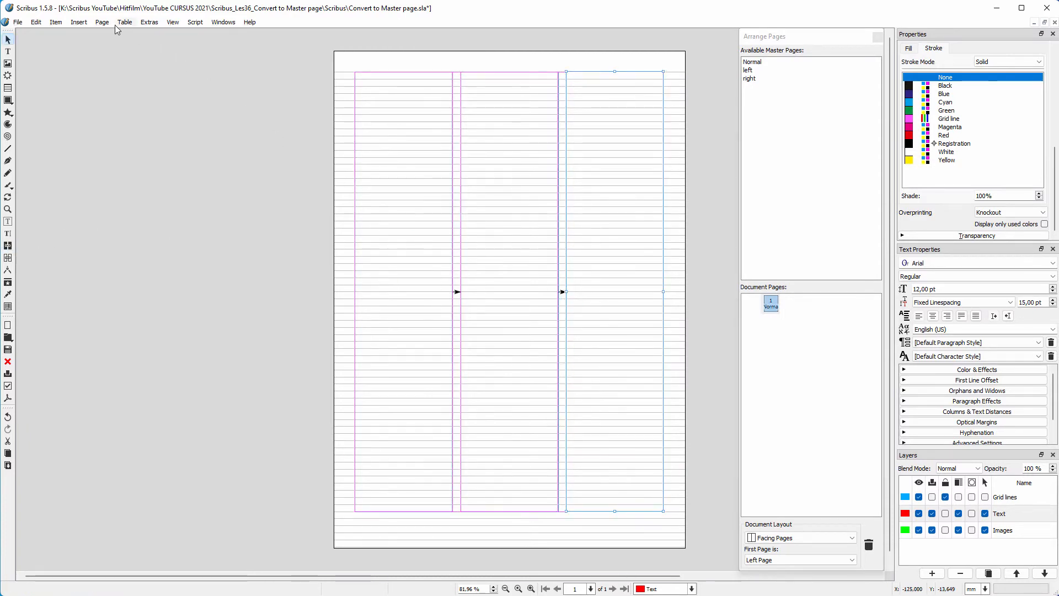
- Copy the page at the end of the document, bringing it to 20 pages
{"action": "left_click", "coordinate": [102, 22]}
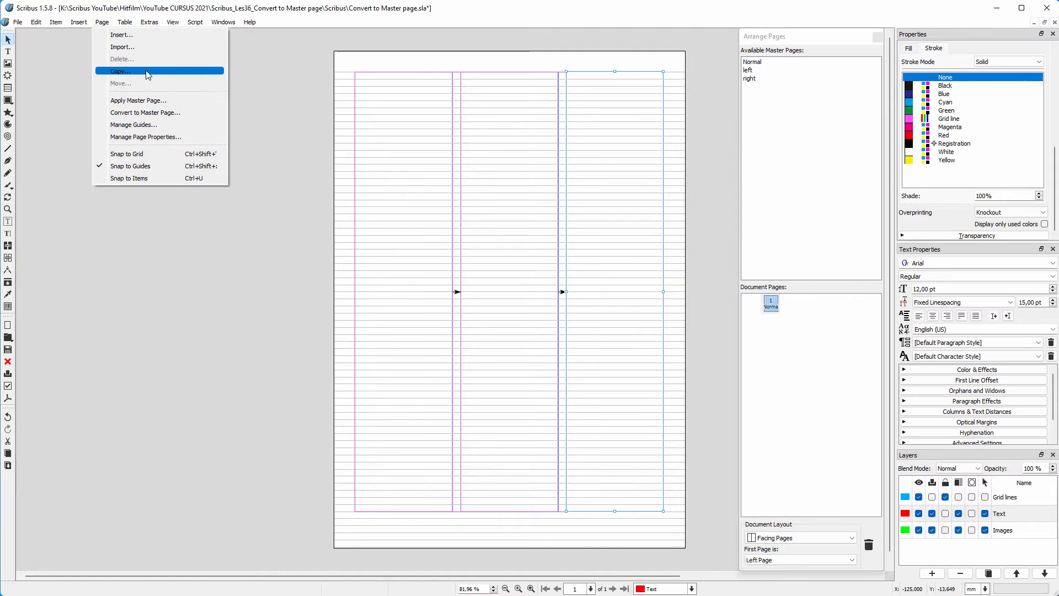
{"action": "left_click", "coordinate": [121, 71]}
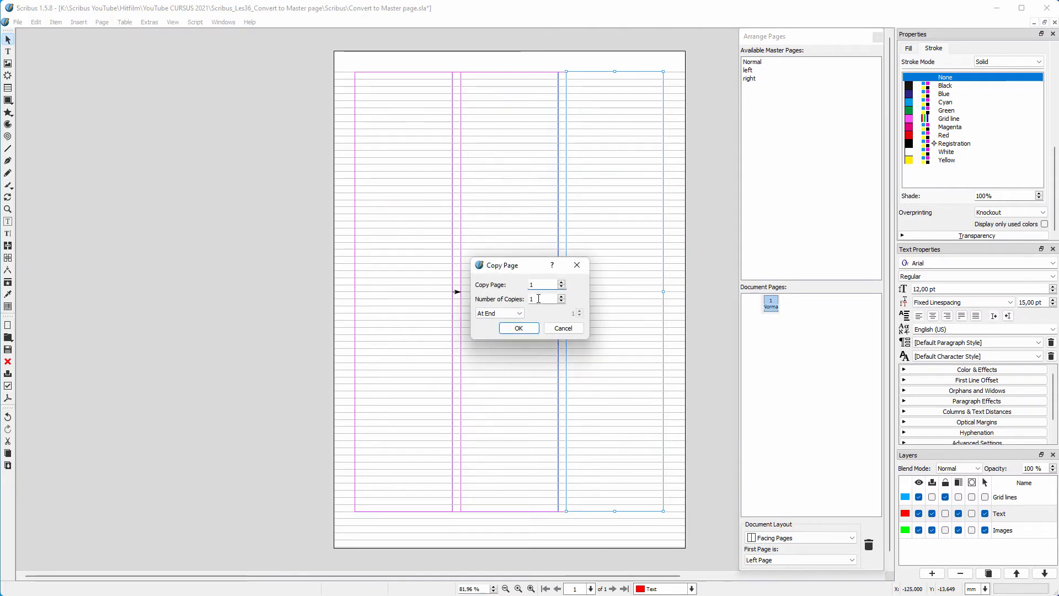
{"action": "left_click", "coordinate": [518, 328]}
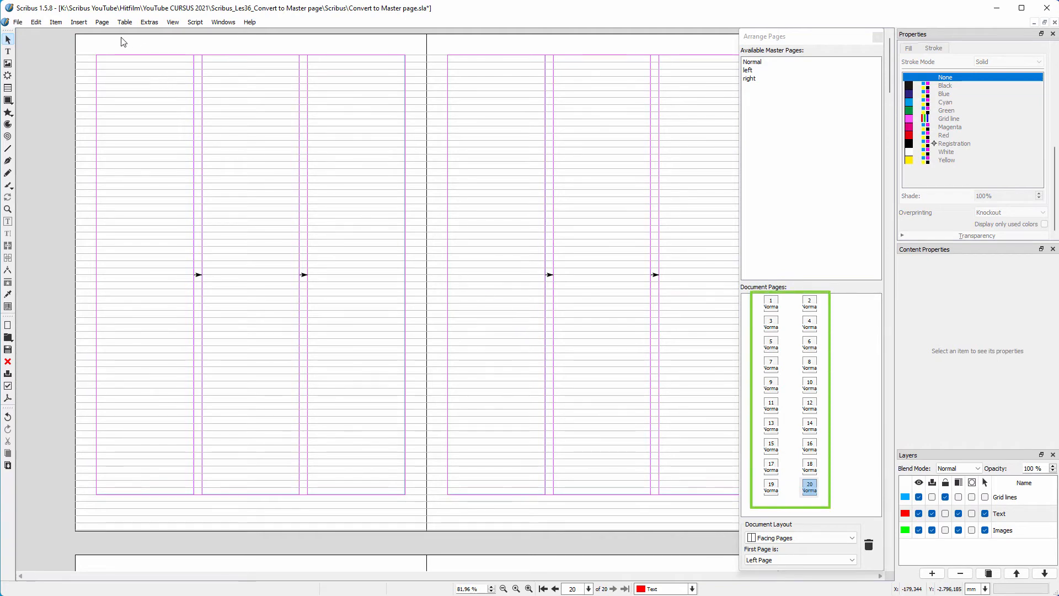
- Apply the 'right' master page to all even pages
{"action": "left_click", "coordinate": [102, 22]}
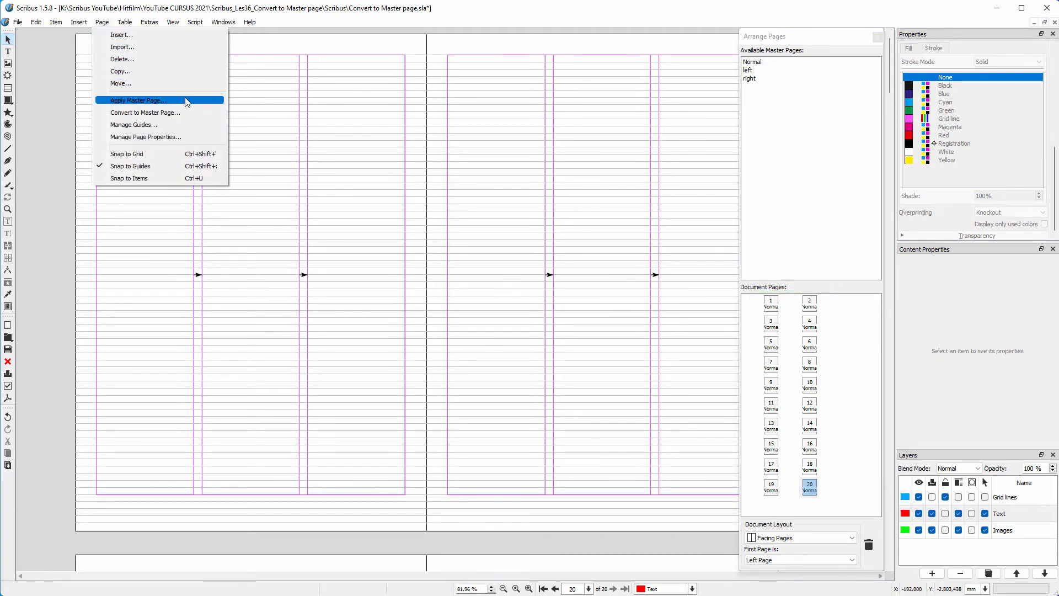
{"action": "left_click", "coordinate": [138, 99]}
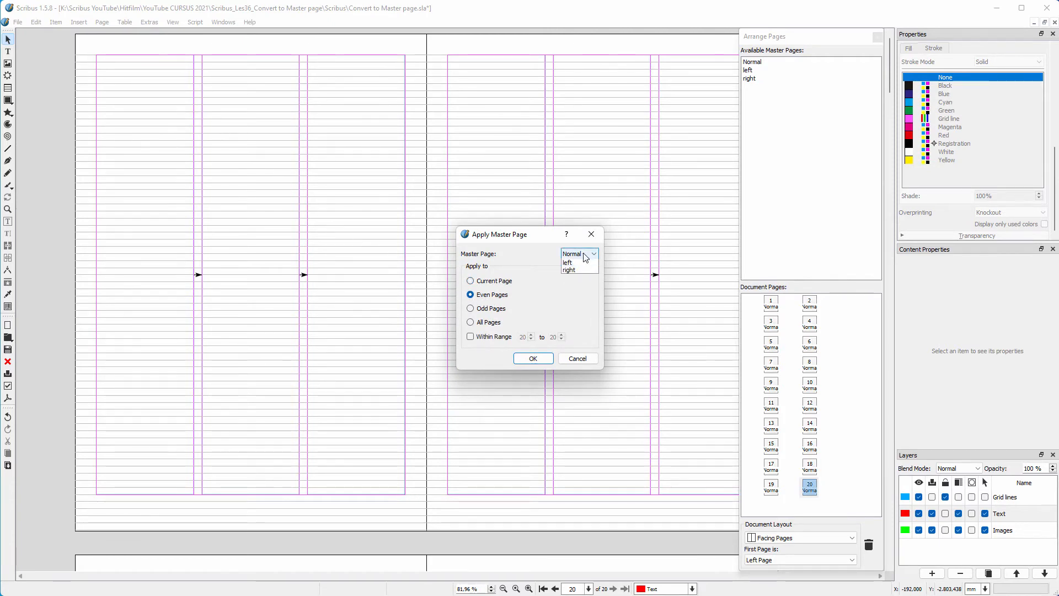
{"action": "left_click", "coordinate": [568, 270]}
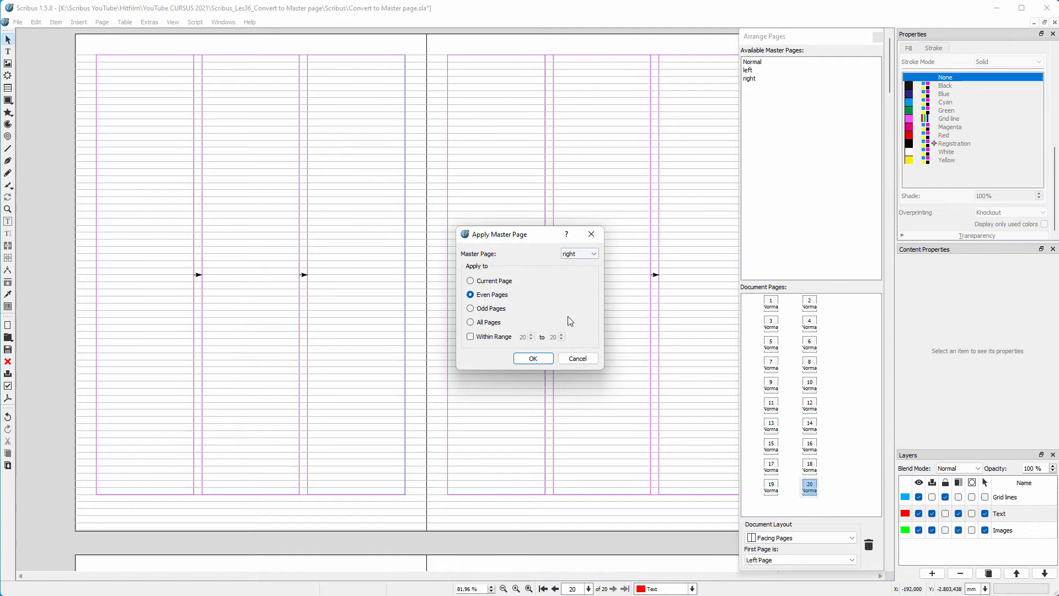
{"action": "left_click", "coordinate": [533, 358]}
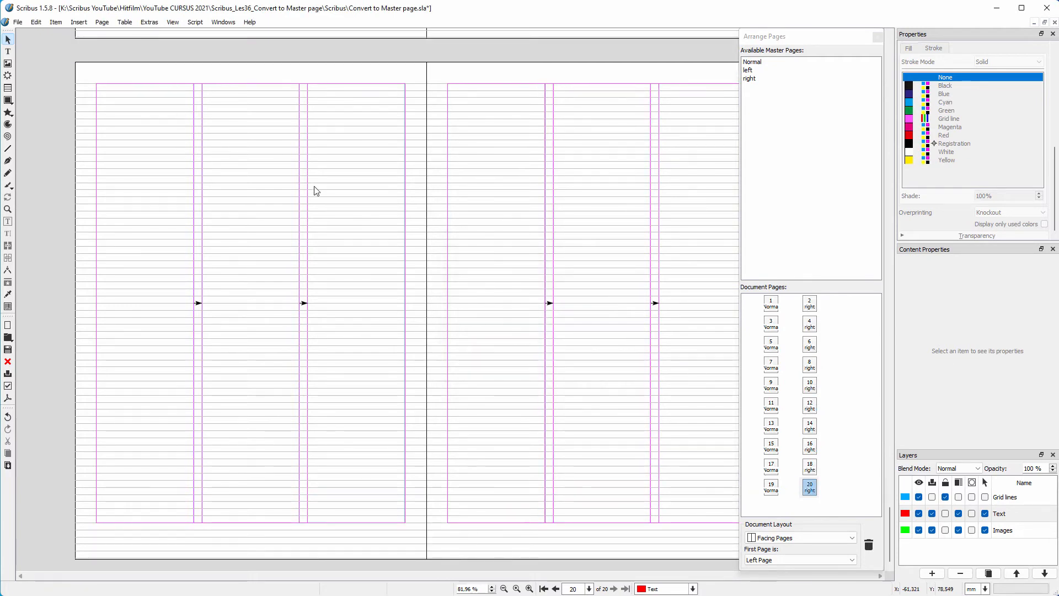
- Apply the 'left' master page to all odd pages
{"action": "left_click", "coordinate": [102, 22]}
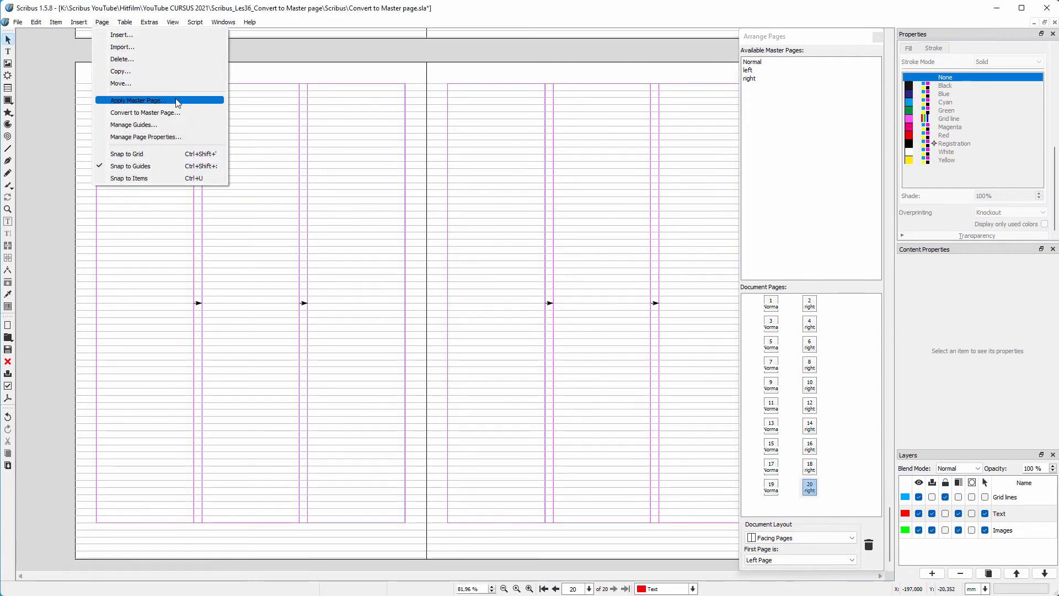
{"action": "left_click", "coordinate": [137, 100]}
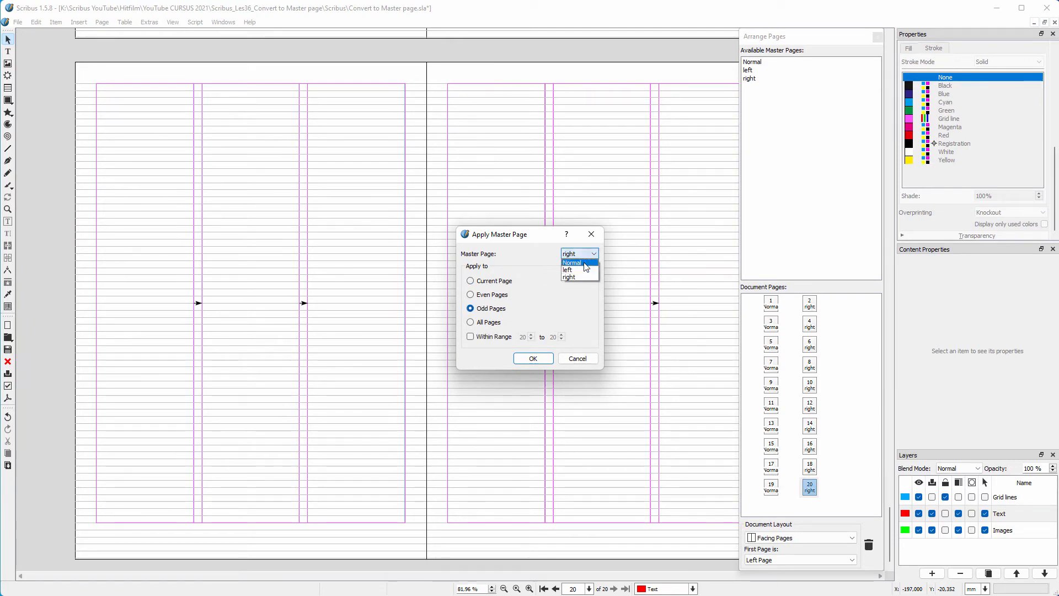
{"action": "left_click", "coordinate": [568, 270]}
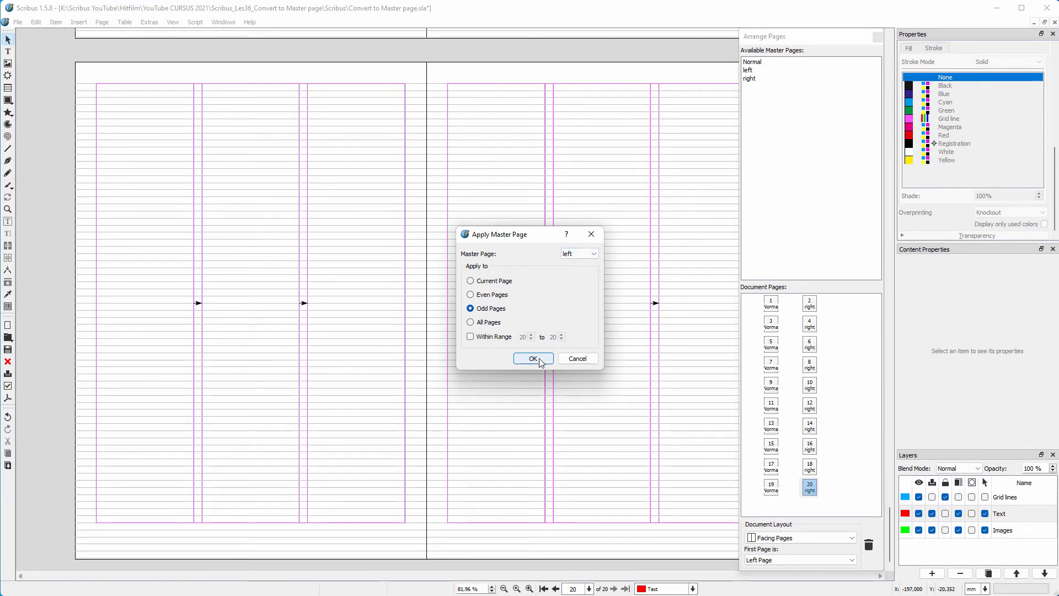
{"action": "left_click", "coordinate": [533, 359]}
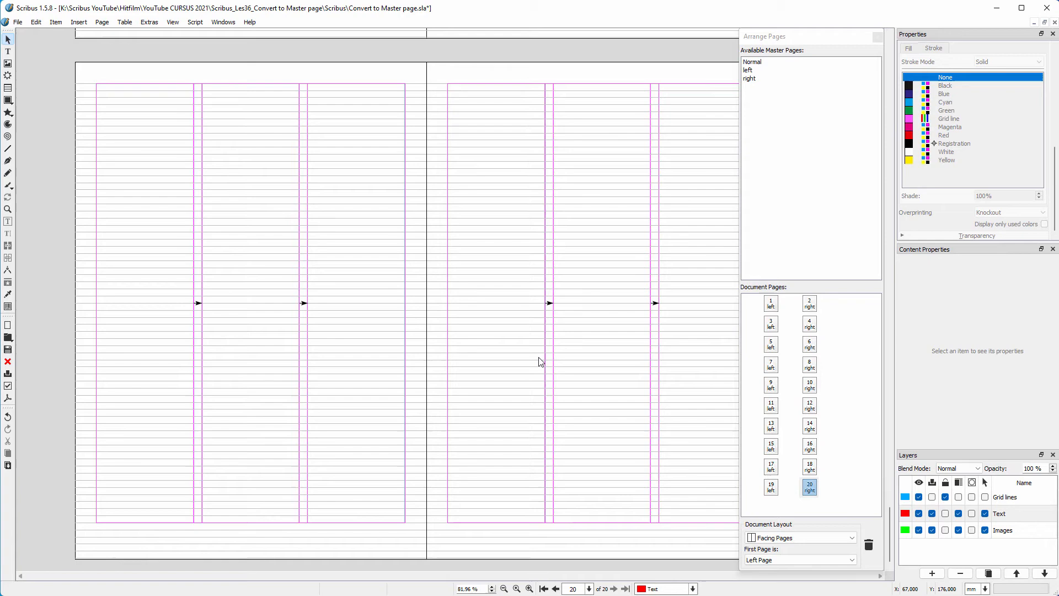
- Insert 2 pages after page 8, using master 'left' for left pages and 'right' for right pages
{"action": "left_click", "coordinate": [102, 22]}
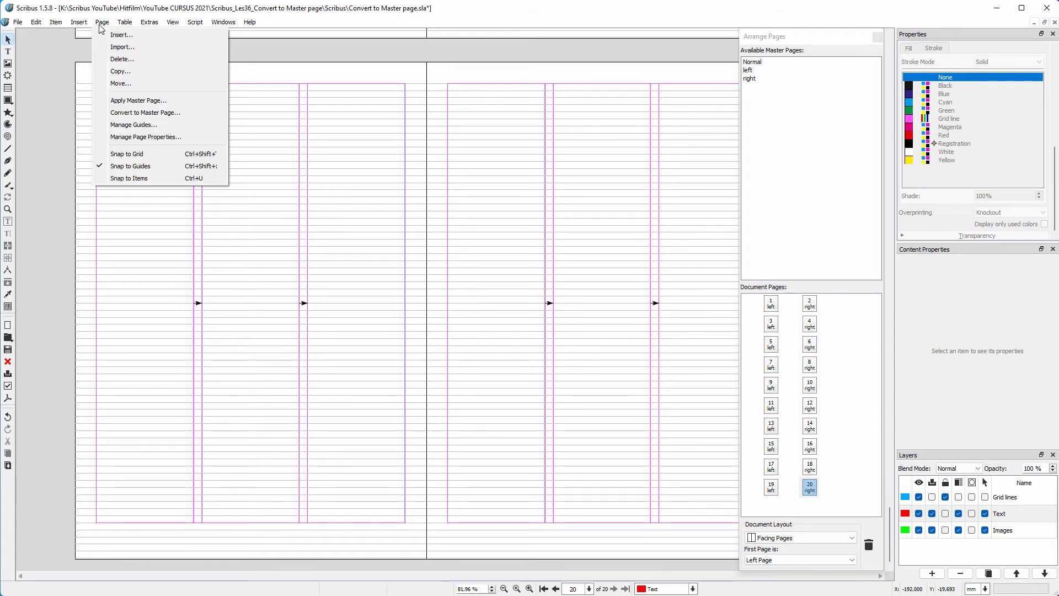
{"action": "left_click", "coordinate": [121, 35]}
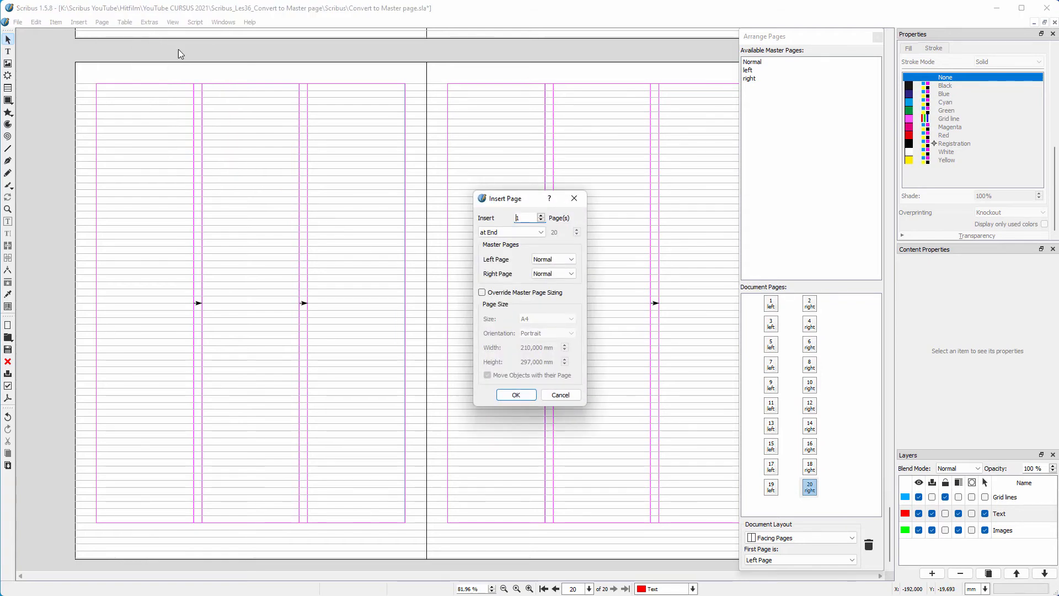
{"action": "left_click", "coordinate": [527, 217]}
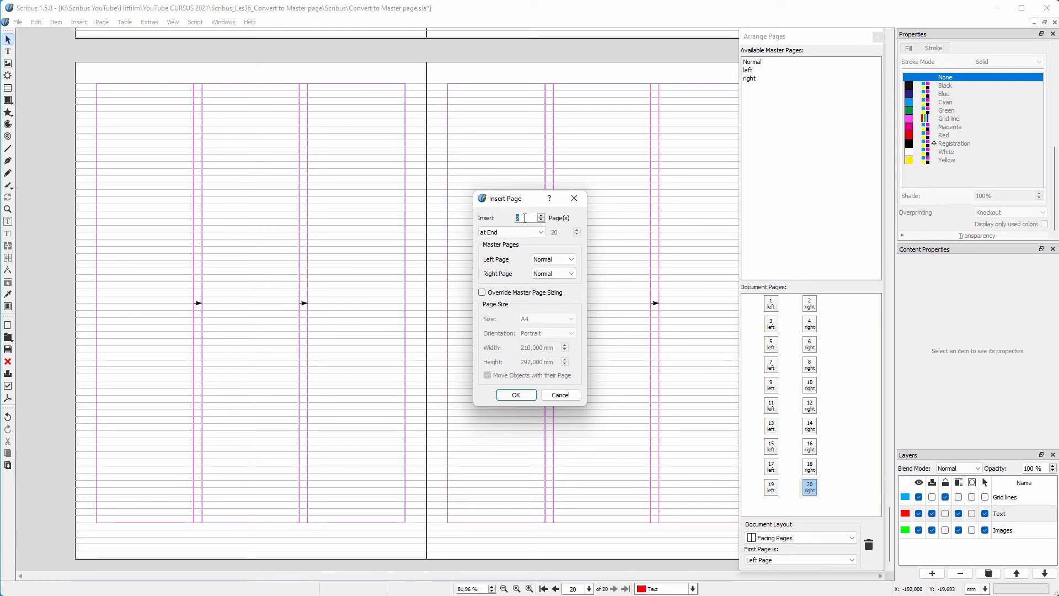
{"action": "left_click", "coordinate": [511, 231]}
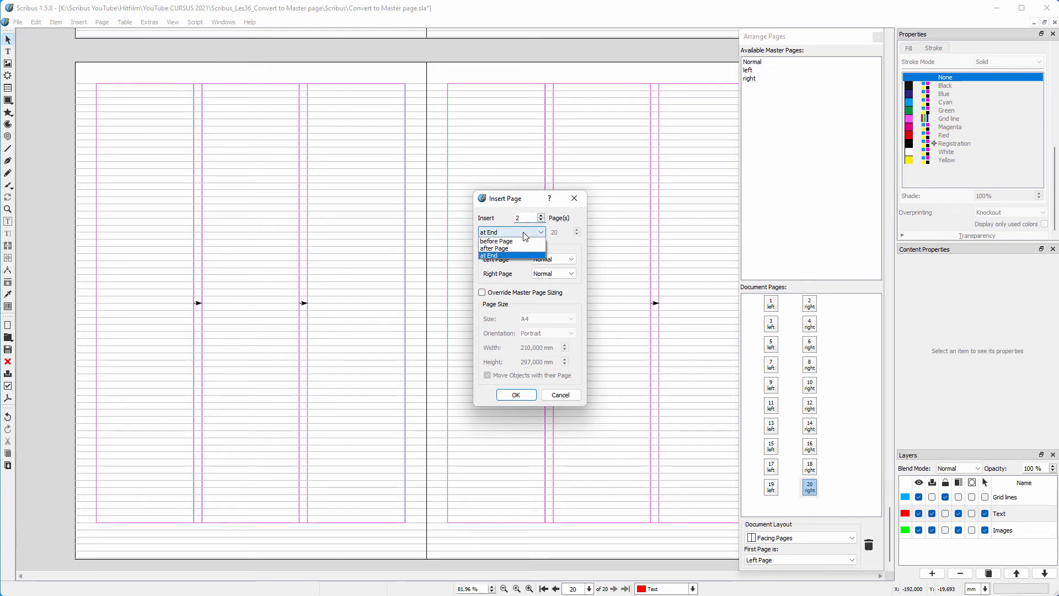
{"action": "left_click", "coordinate": [497, 241]}
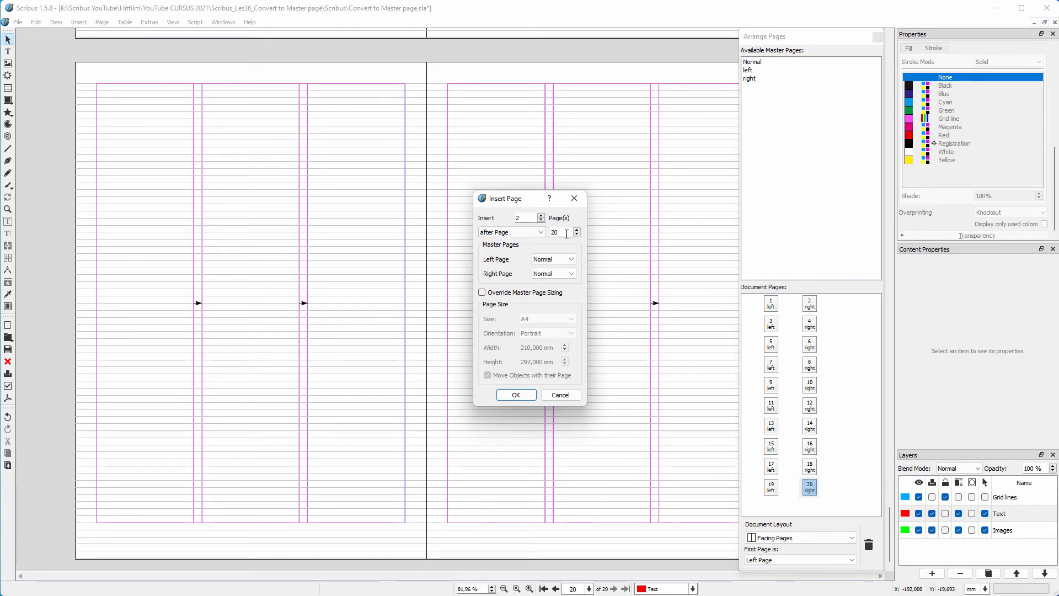
{"action": "type", "text": "8"}
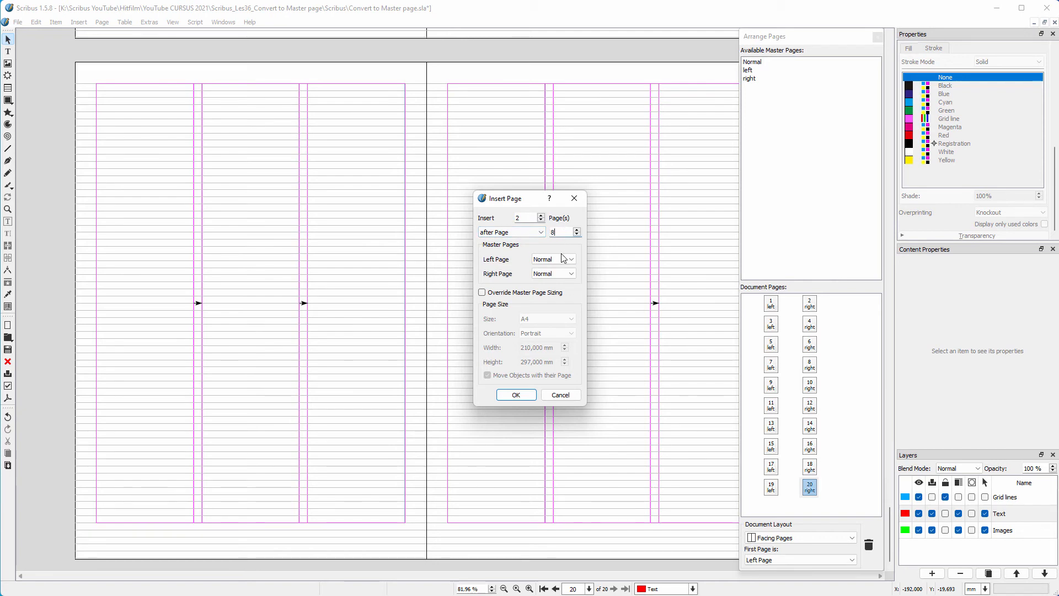
{"action": "left_click", "coordinate": [552, 258]}
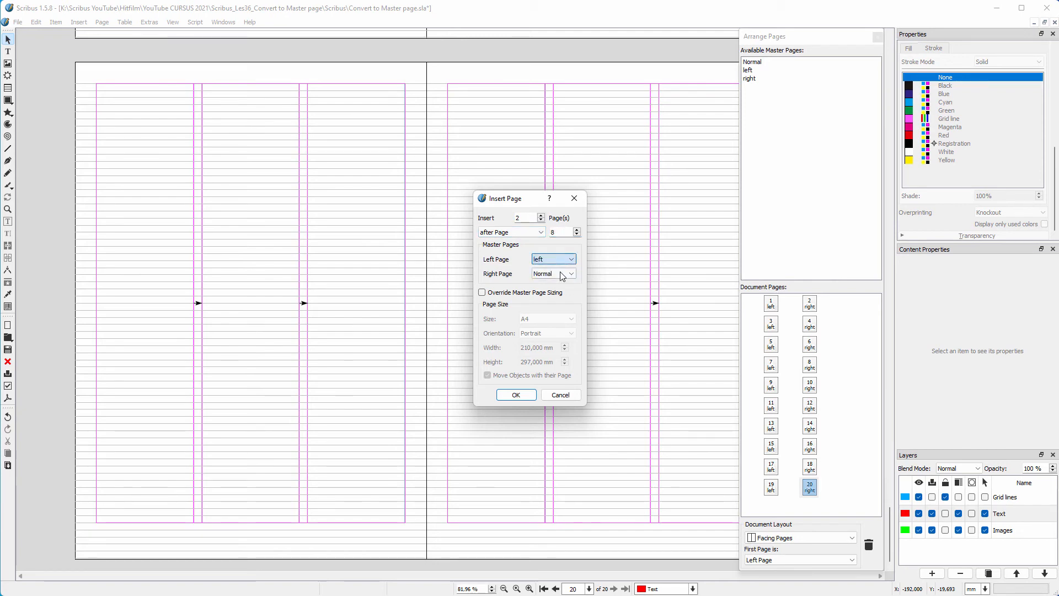
{"action": "left_click", "coordinate": [554, 273]}
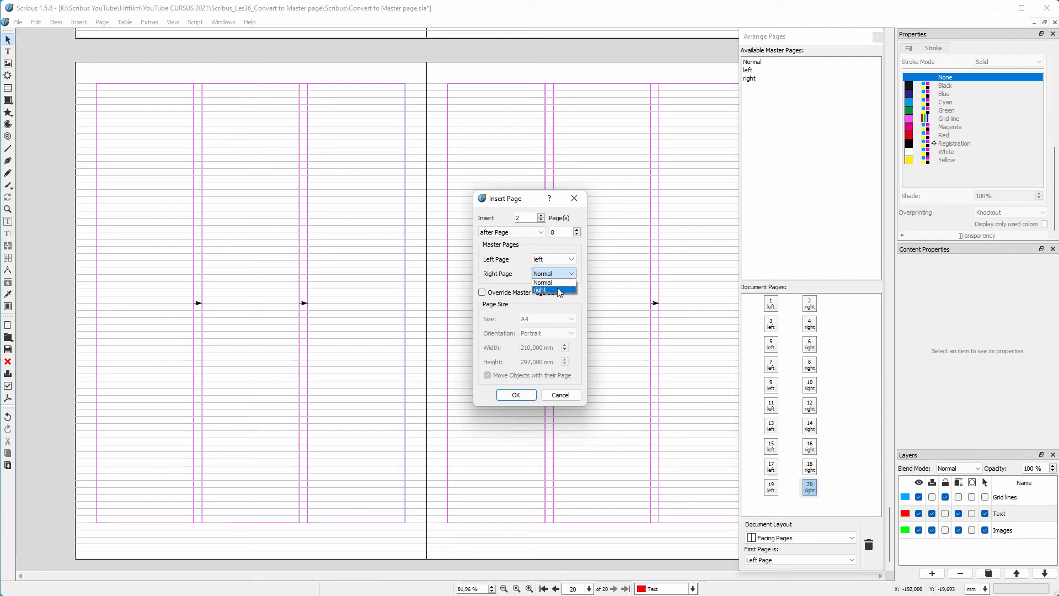
{"action": "left_click", "coordinate": [541, 289]}
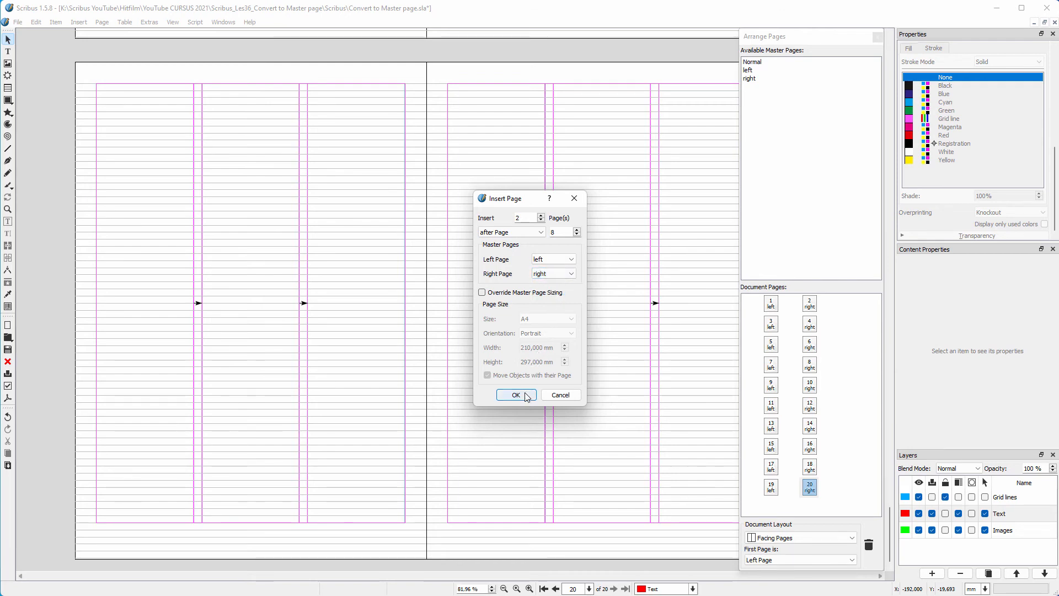
{"action": "left_click", "coordinate": [515, 394]}
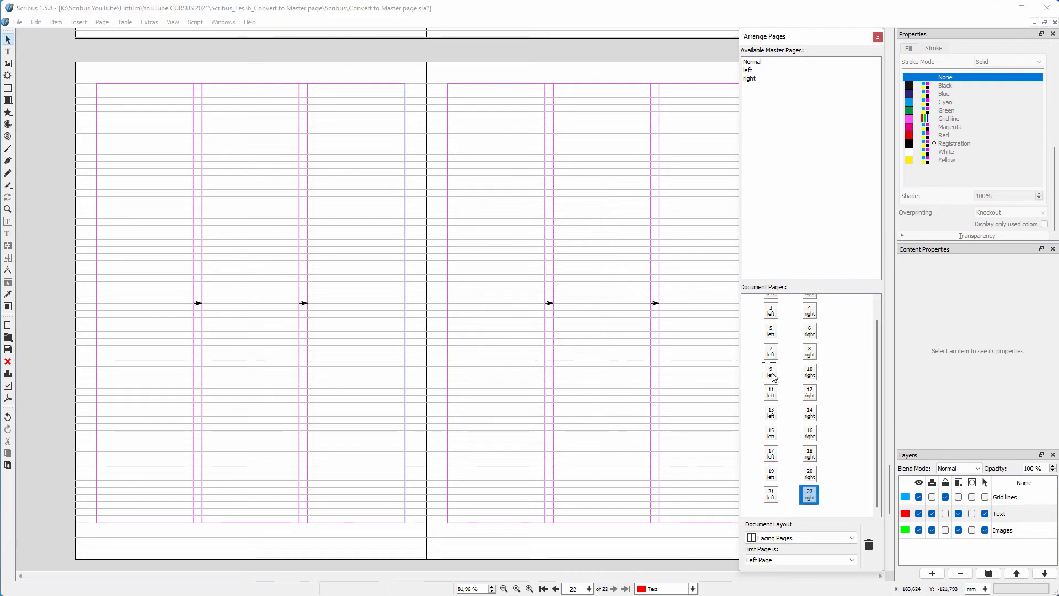
- Navigate to page 9, then page 7, then back to page 9 to compare spreads
{"action": "left_click", "coordinate": [771, 371]}
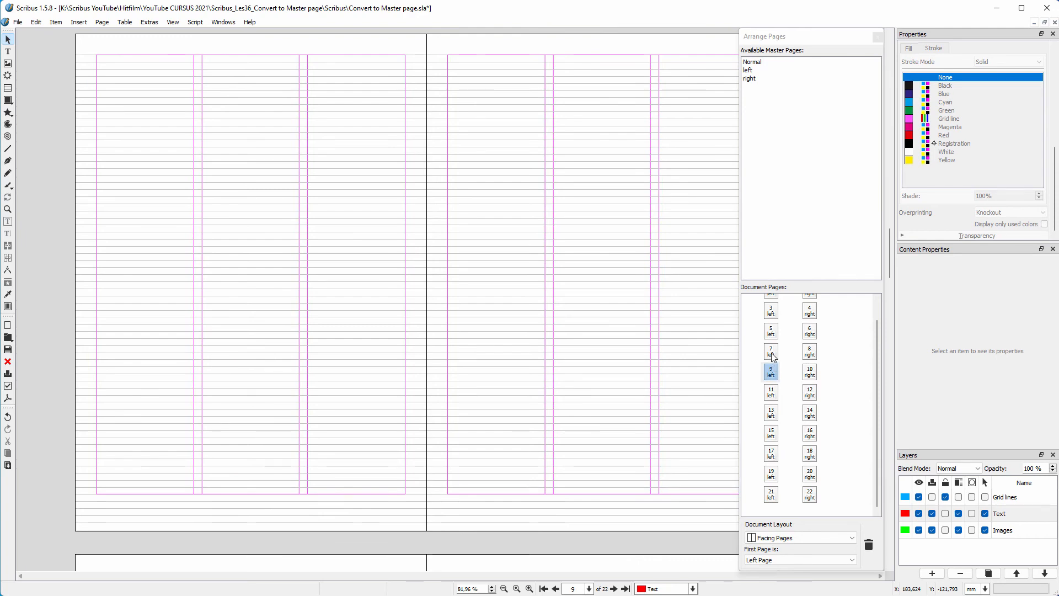
{"action": "left_click", "coordinate": [771, 351]}
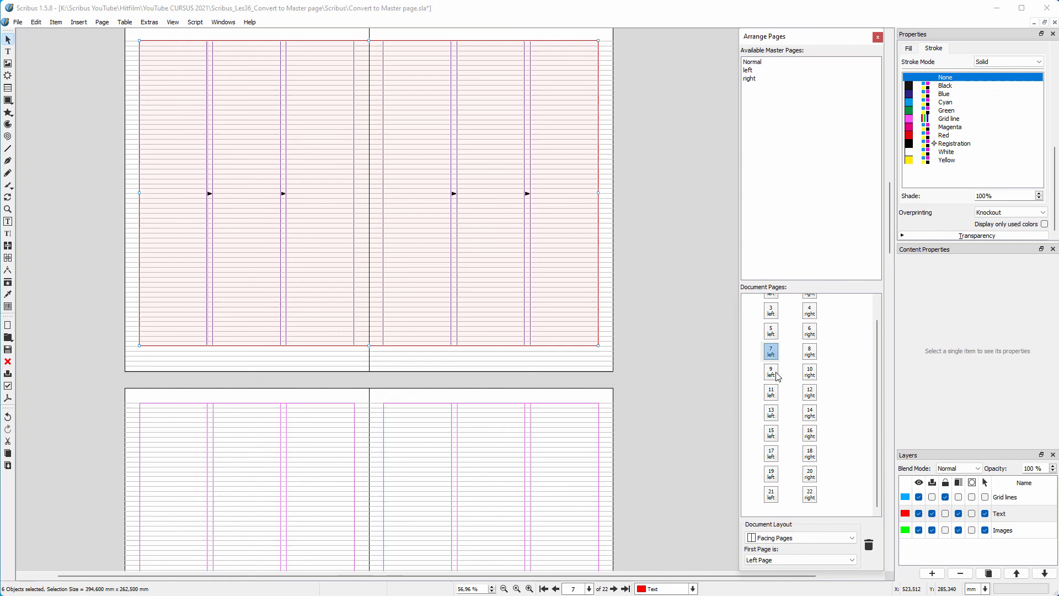
{"action": "left_click", "coordinate": [771, 371]}
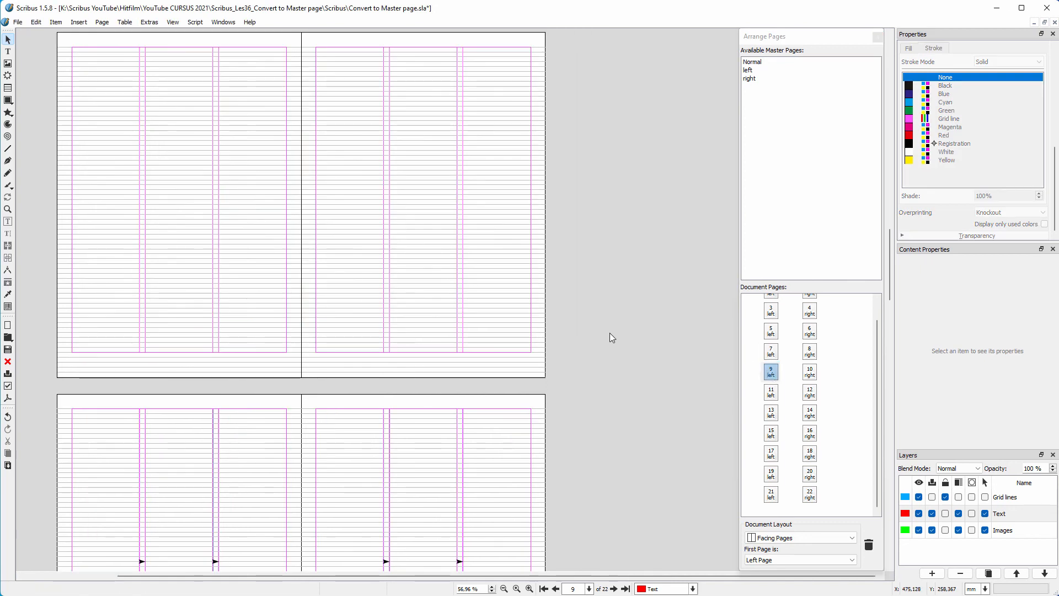